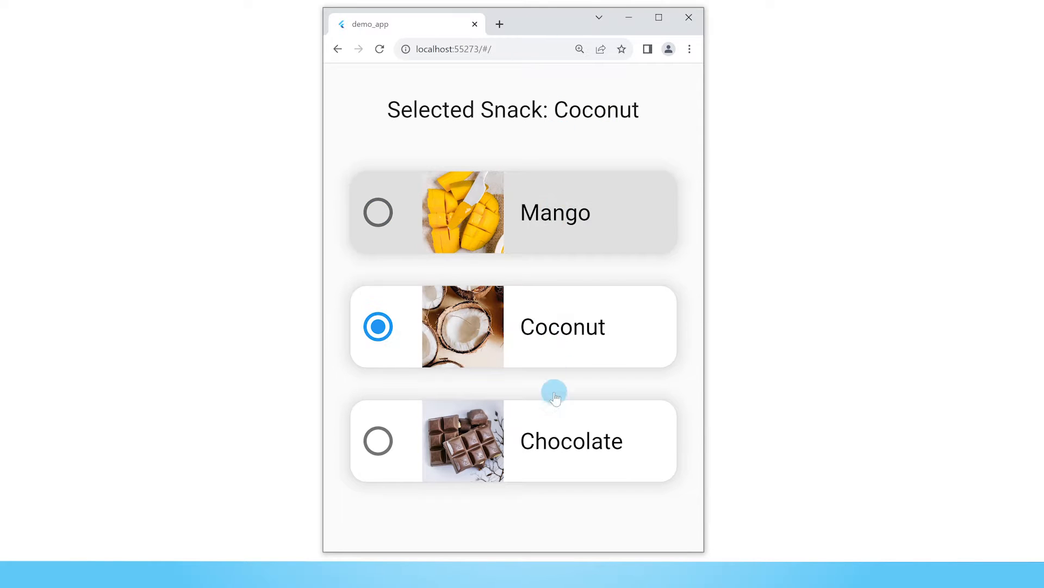
# - Choose the Chocolate radio card so the heading reads 'Selected Snack: Chocolate'
pyautogui.click(571, 441)
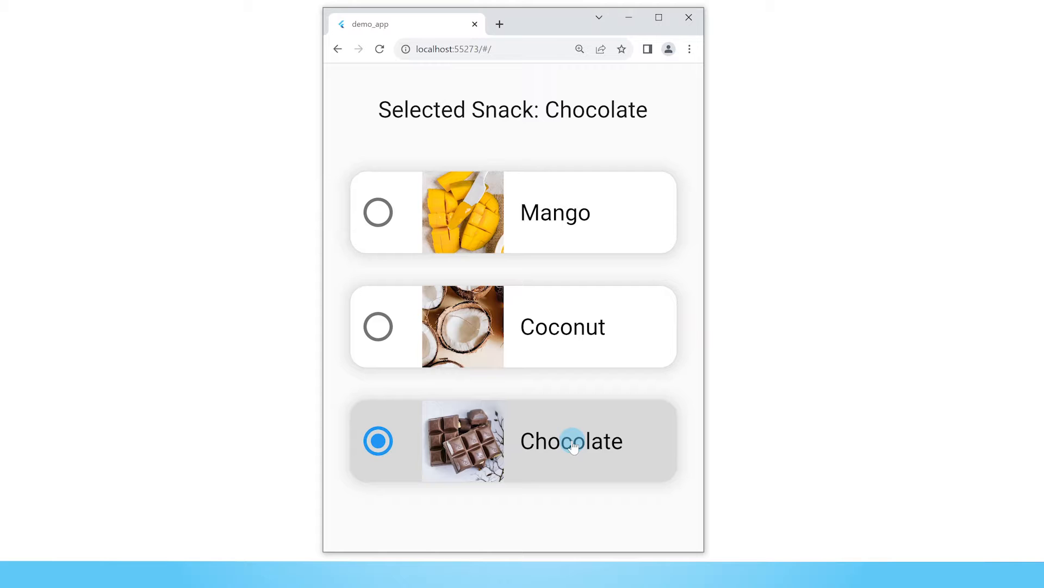
pyautogui.moveTo(590, 147)
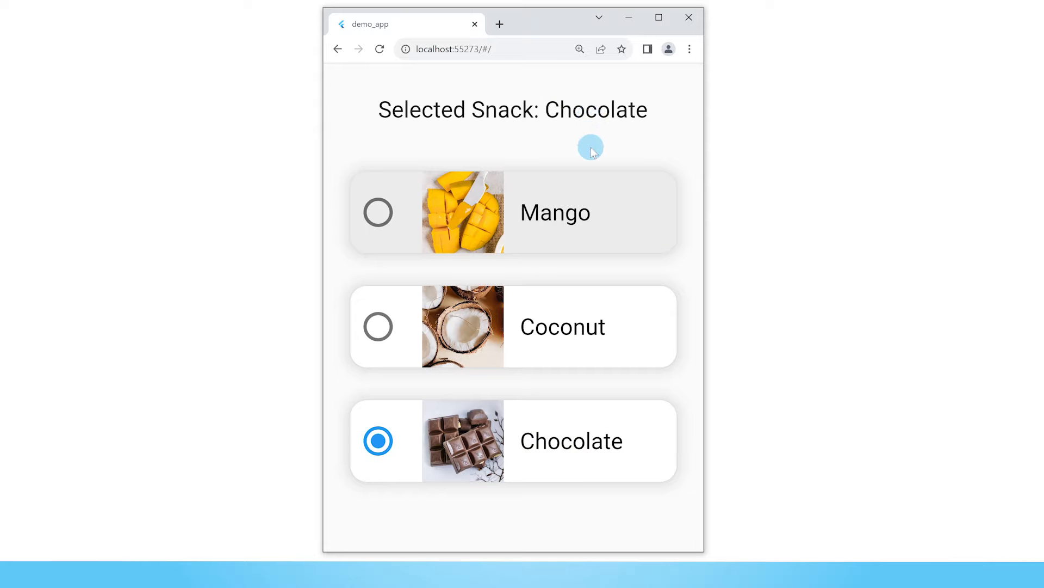